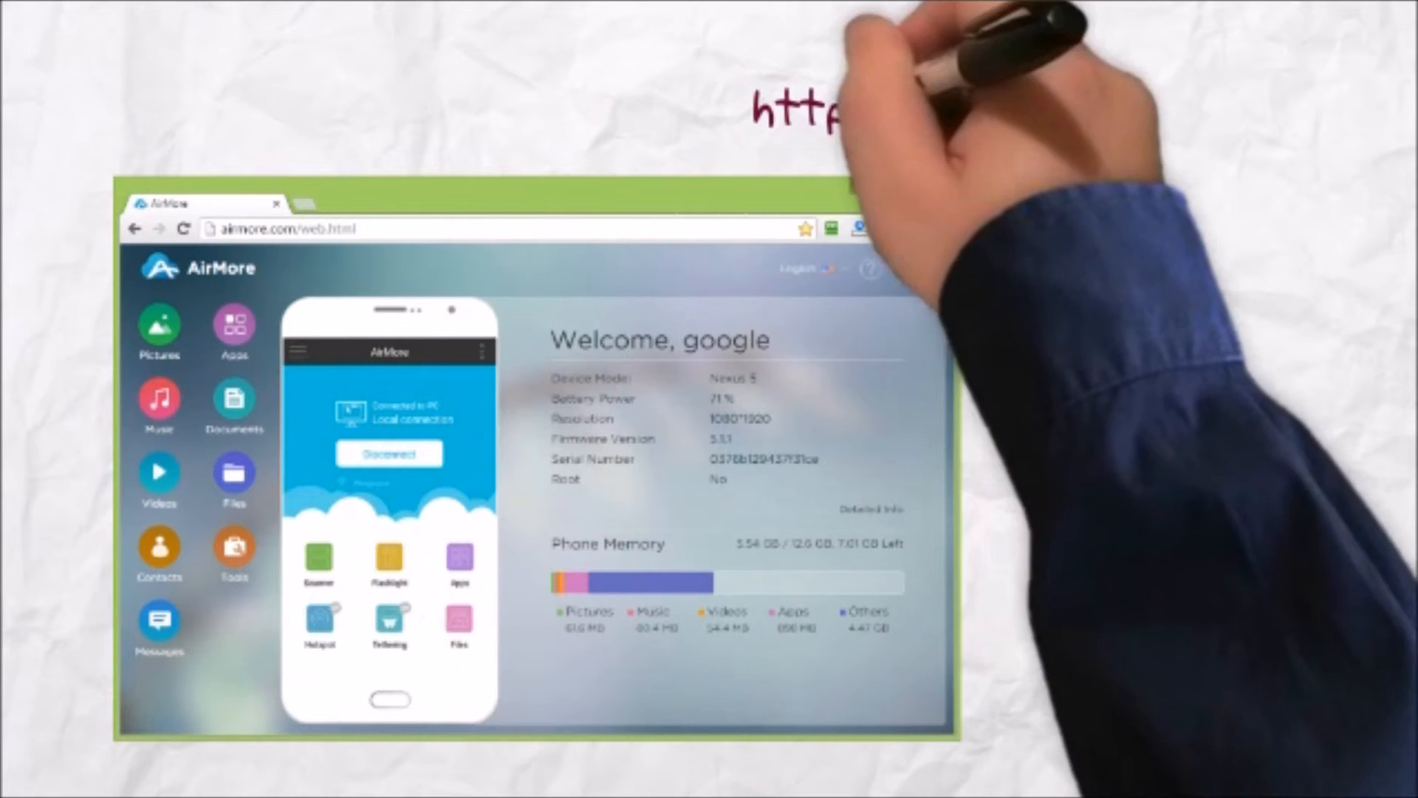
- Connect the iPhone to airmore.com and accept its Connection Request so its details appear
type("http://airmore.com")
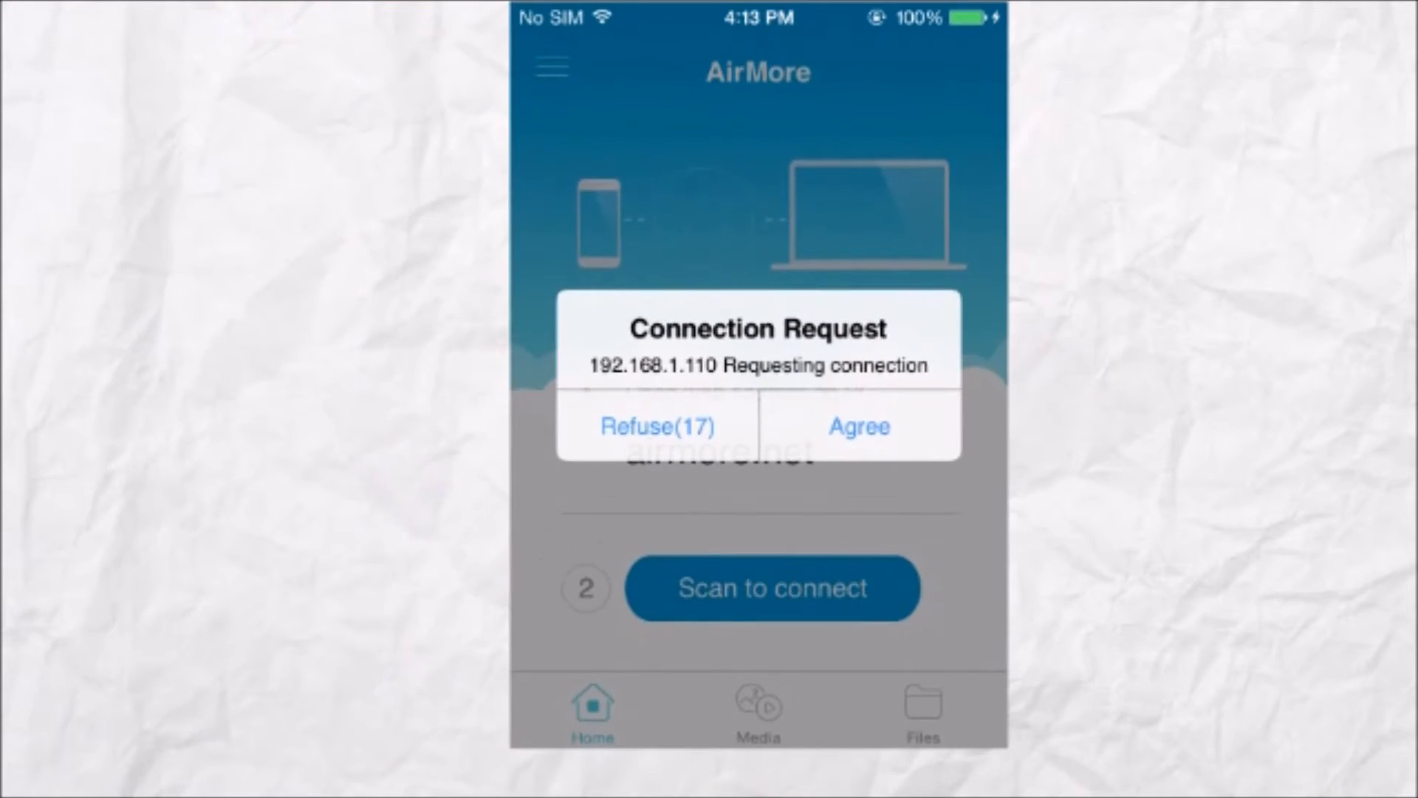
left_click(859, 425)
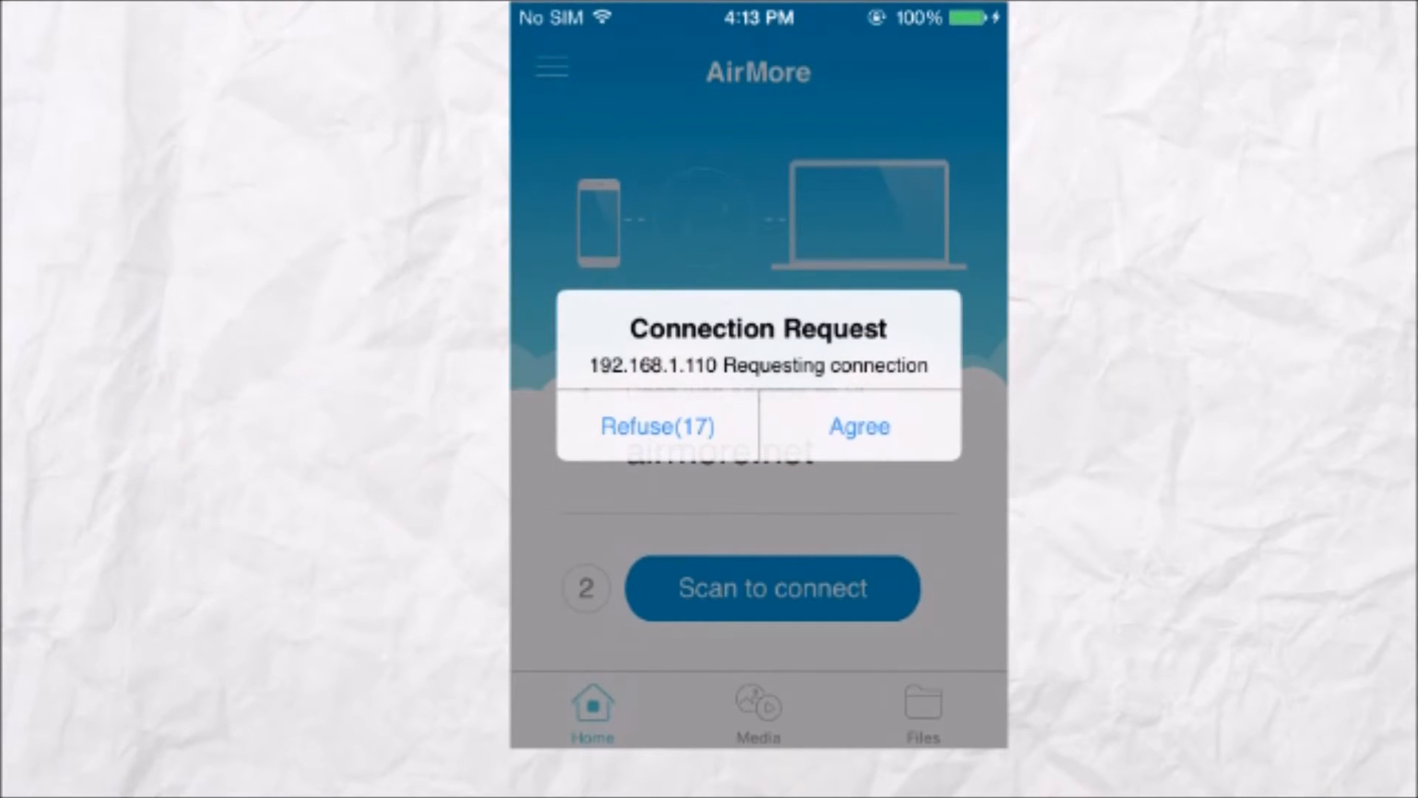
left_click(858, 425)
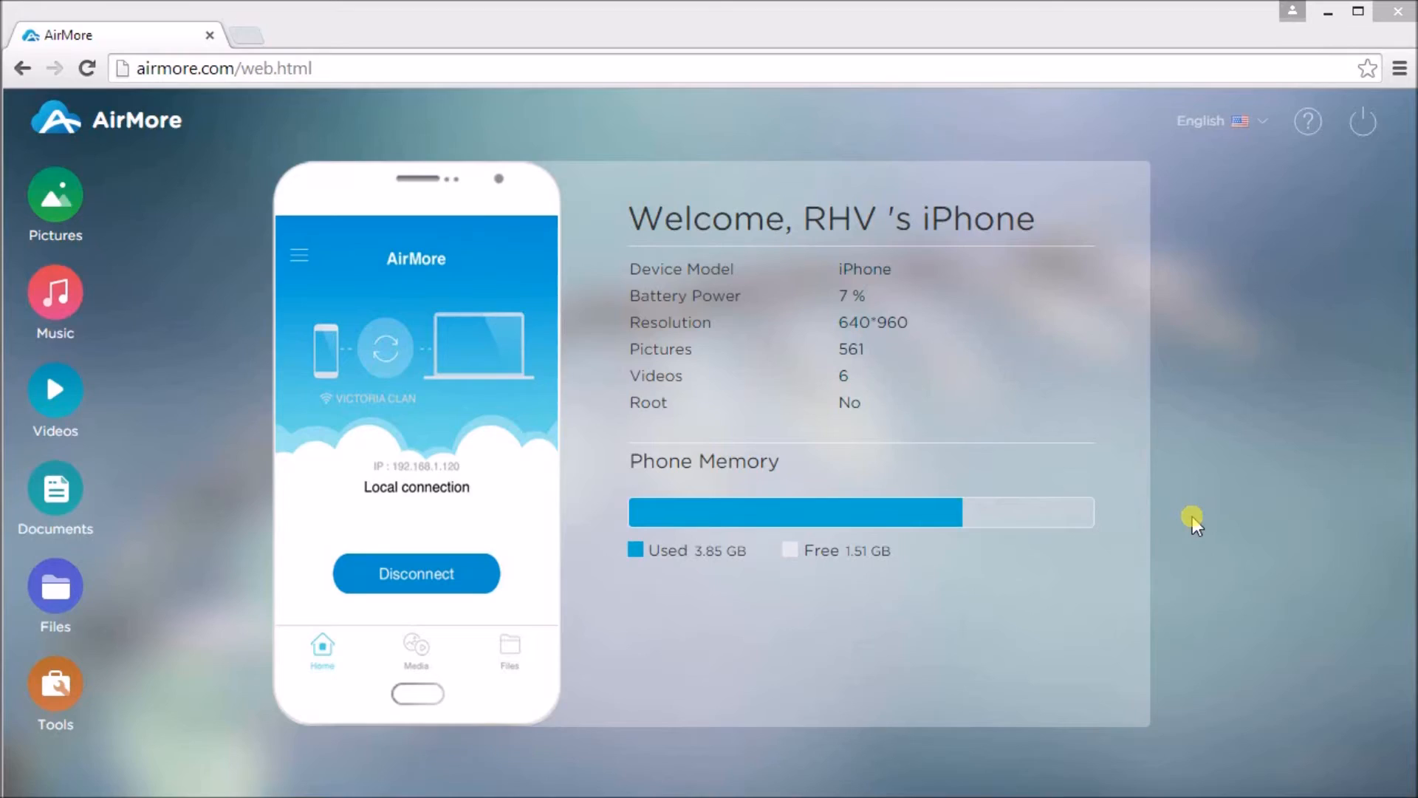
mouse_move(55, 490)
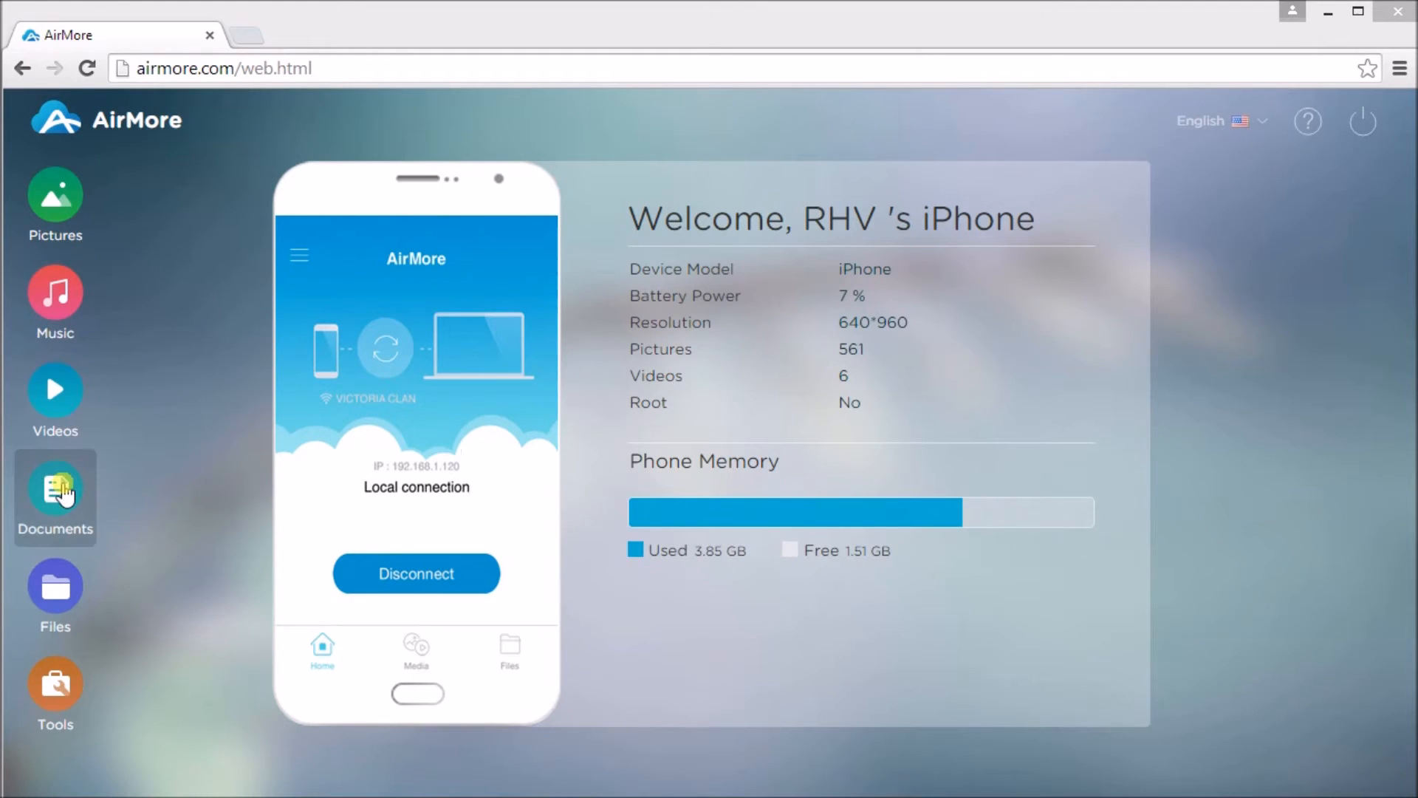
- Go to the Word category of Documents and start an upload to the phone
left_click(55, 498)
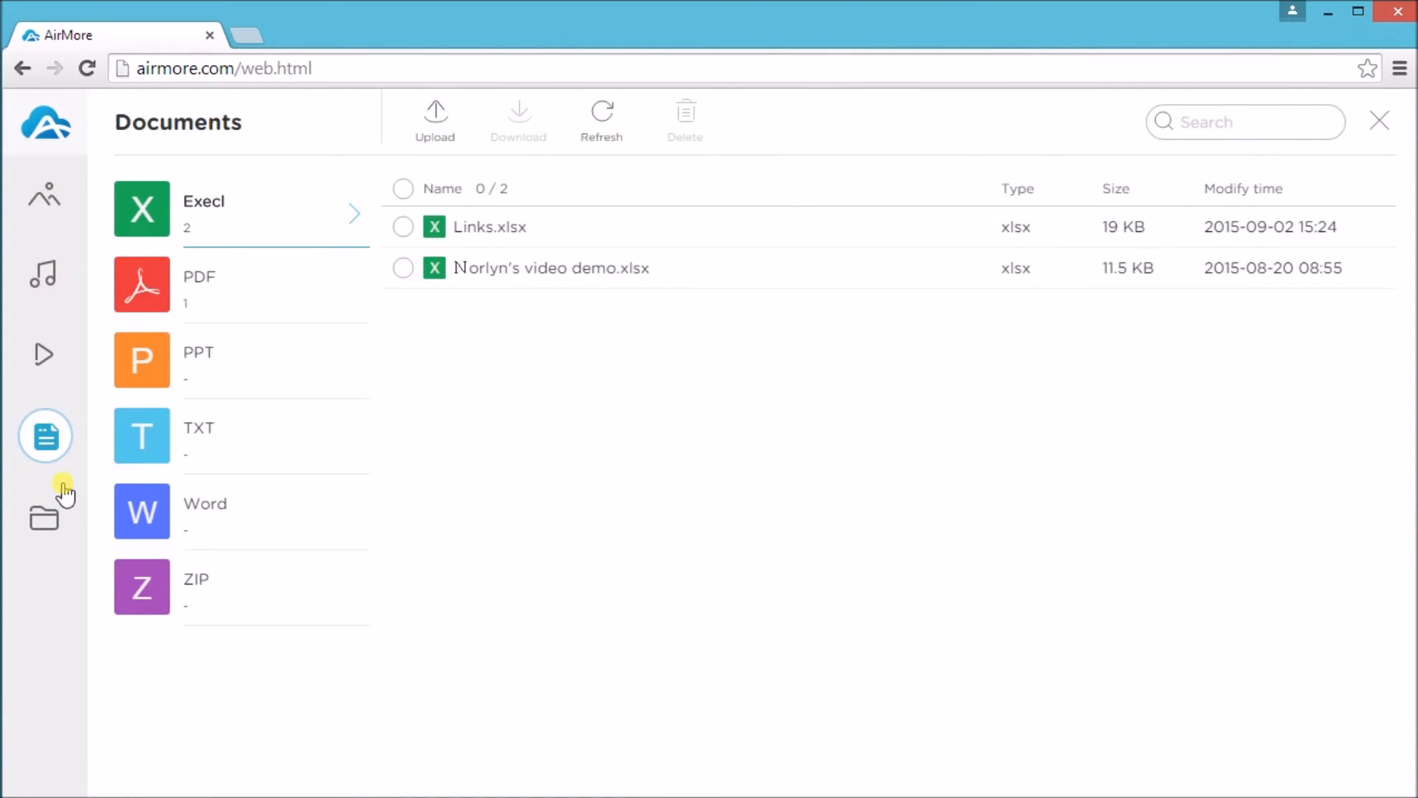
left_click(240, 512)
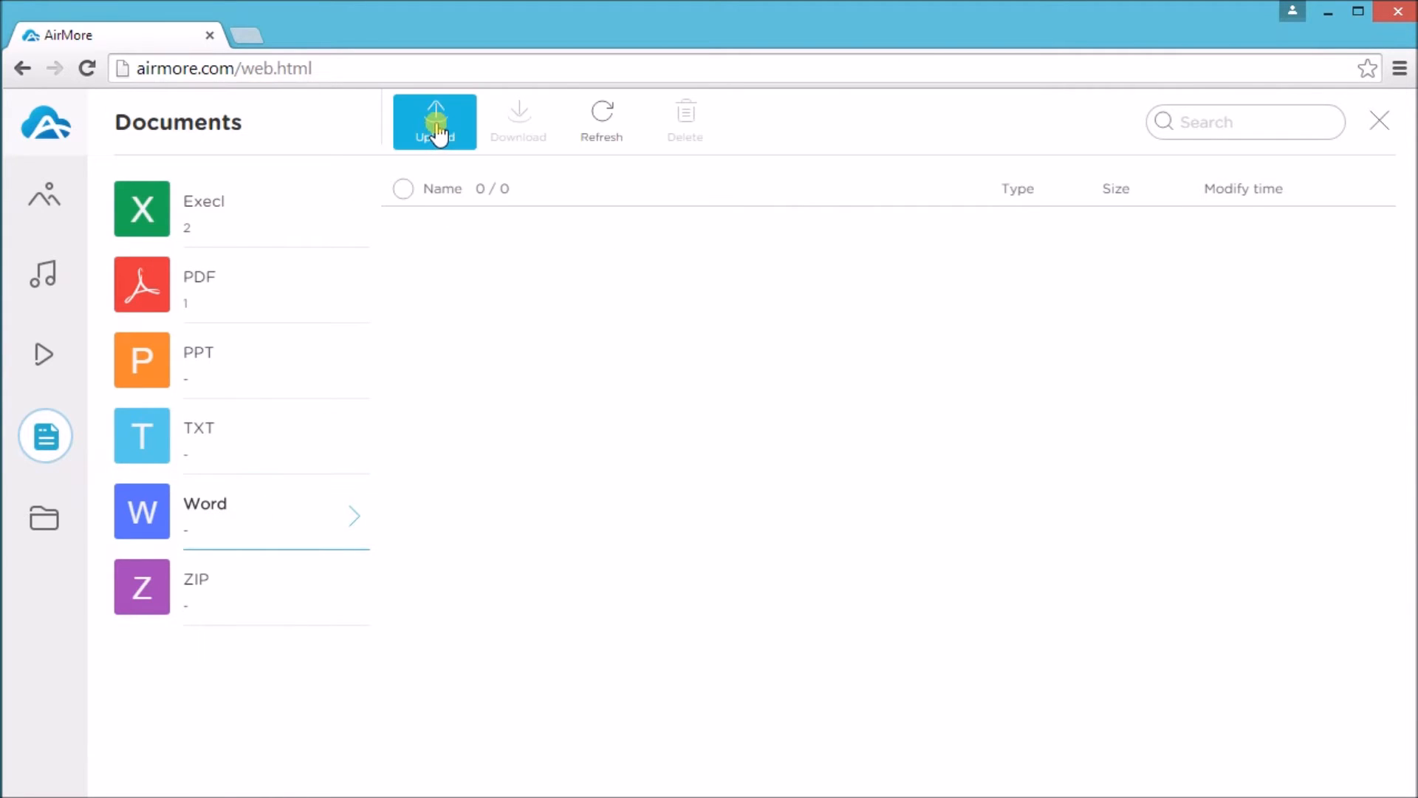
left_click(434, 119)
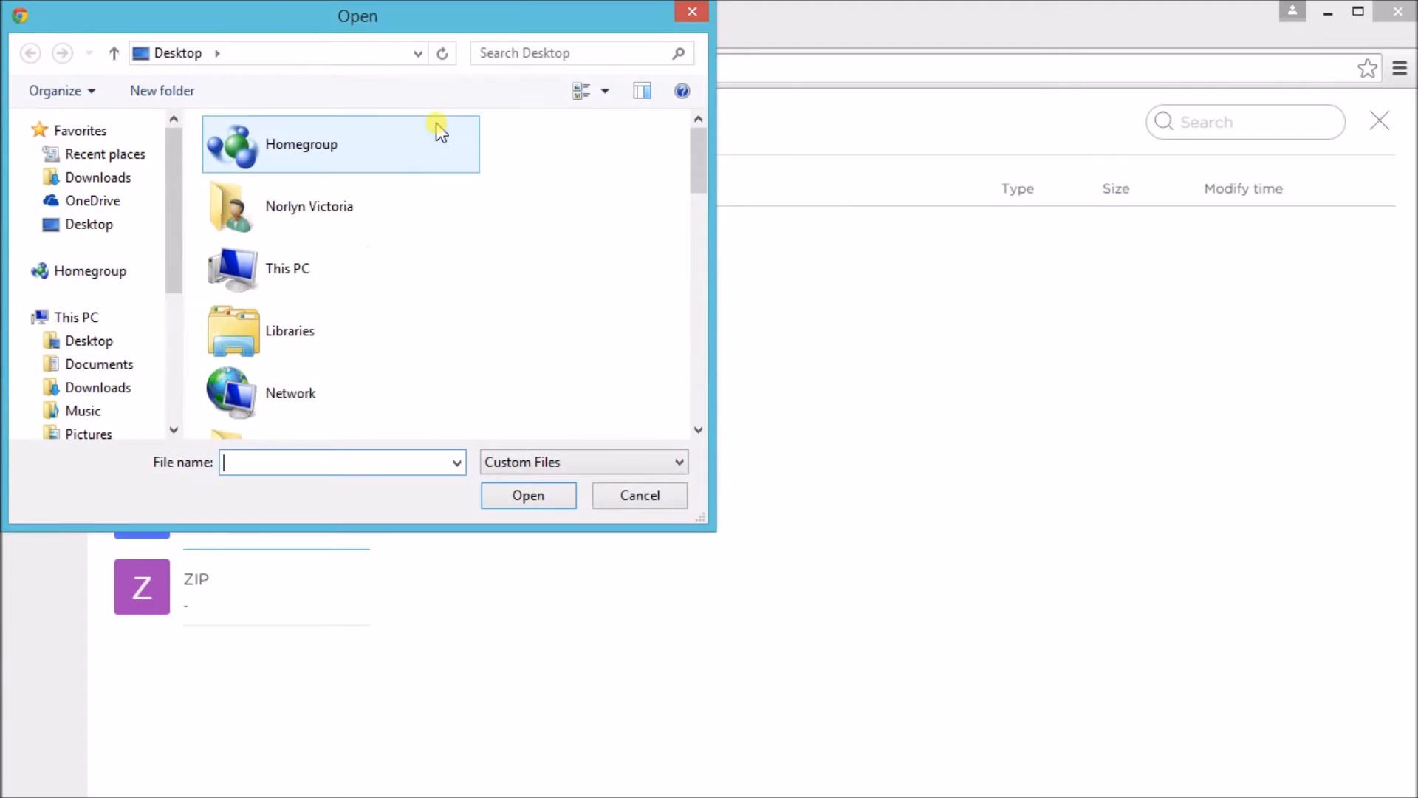
- Choose howtogetvidpid.docx from the Desktop and upload it to the phone's Word list
scroll("down", 3)
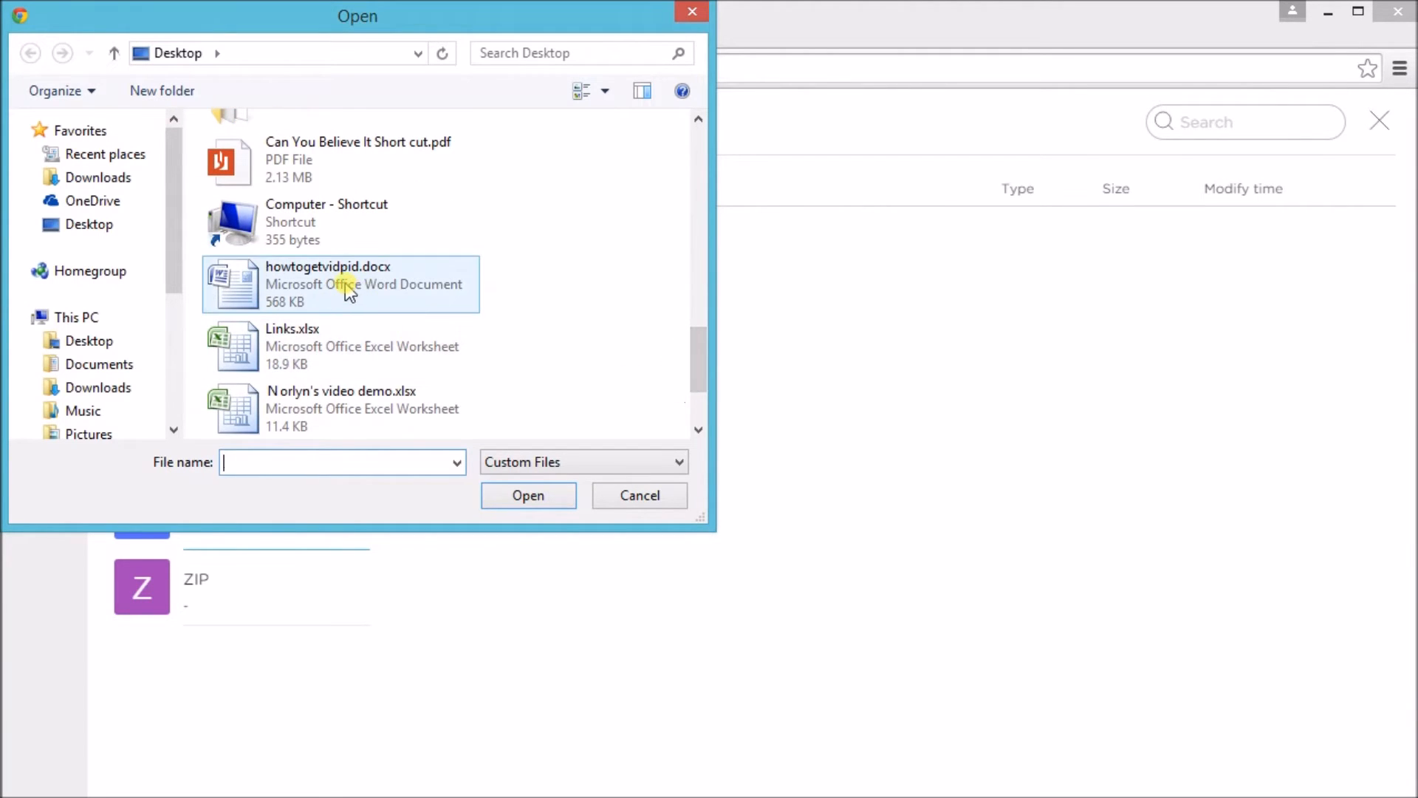
left_click(340, 284)
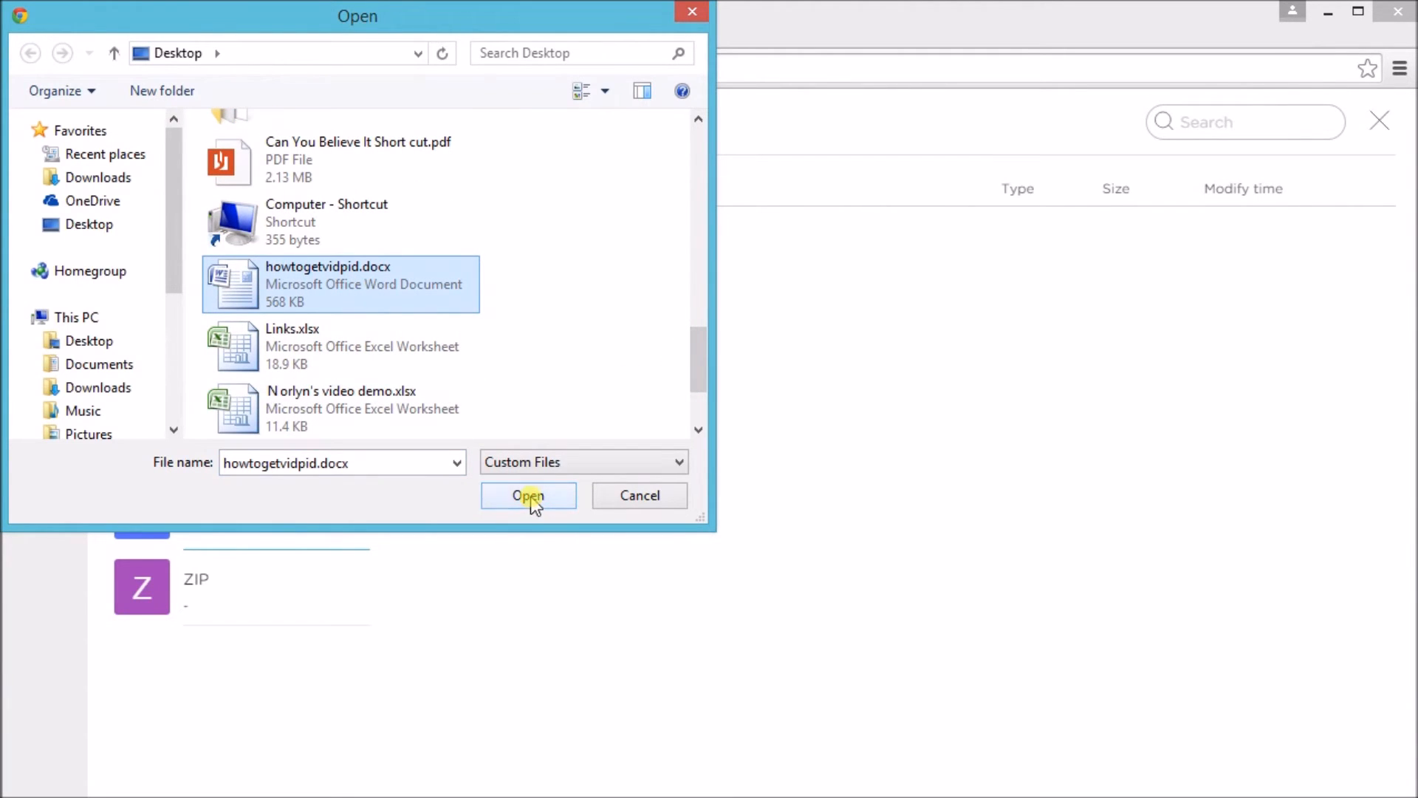
left_click(528, 497)
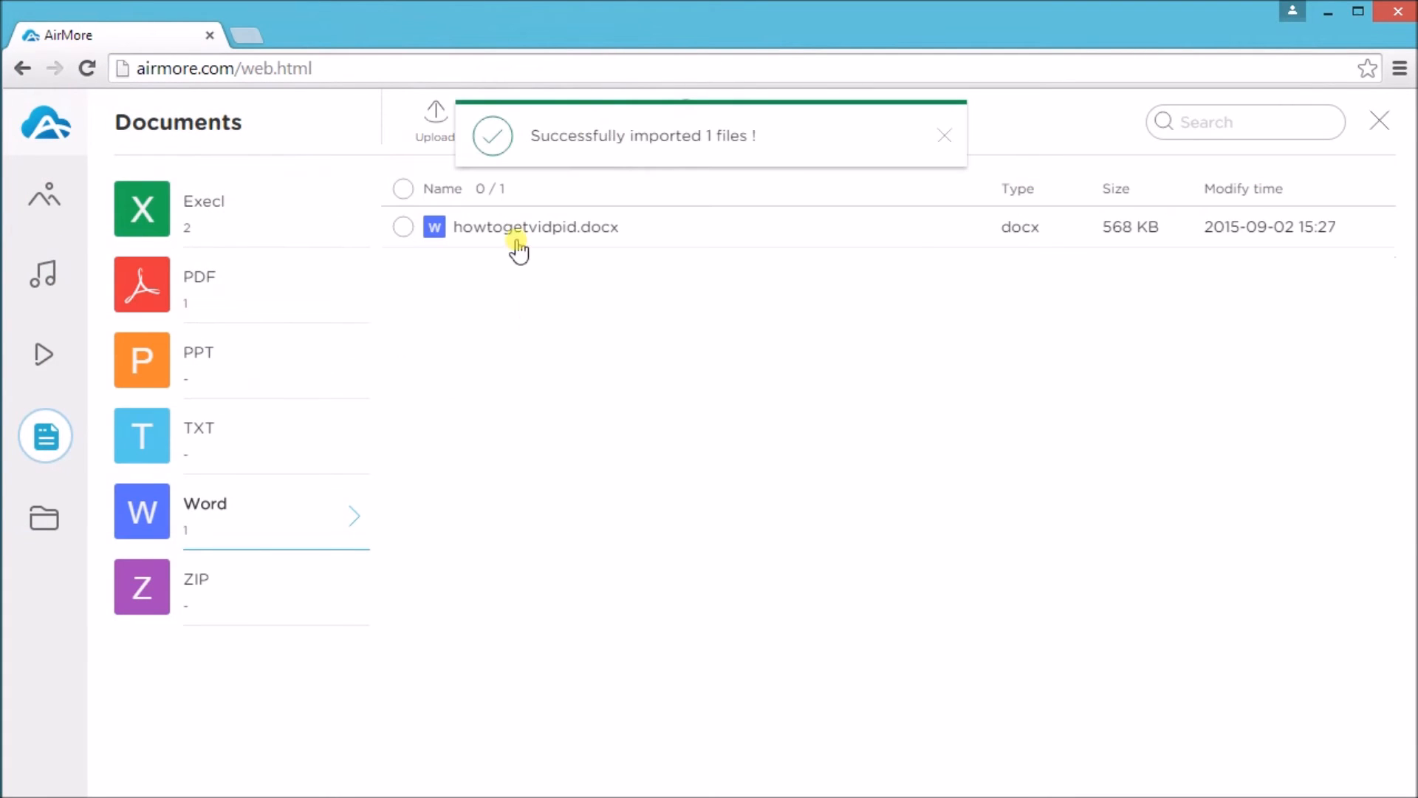
mouse_move(634, 401)
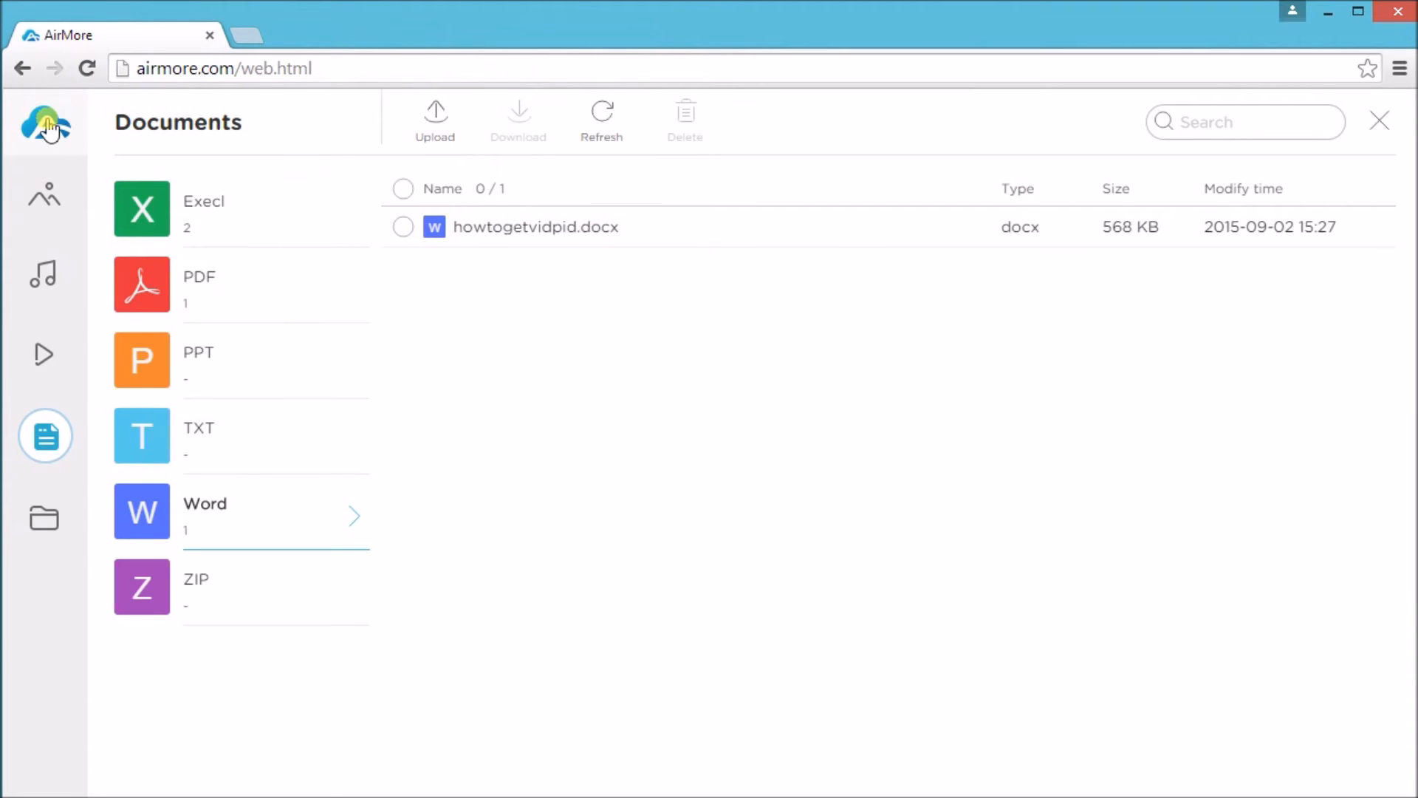
- Return to the connected iPhone's home overview via the AirMore logo
left_click(47, 124)
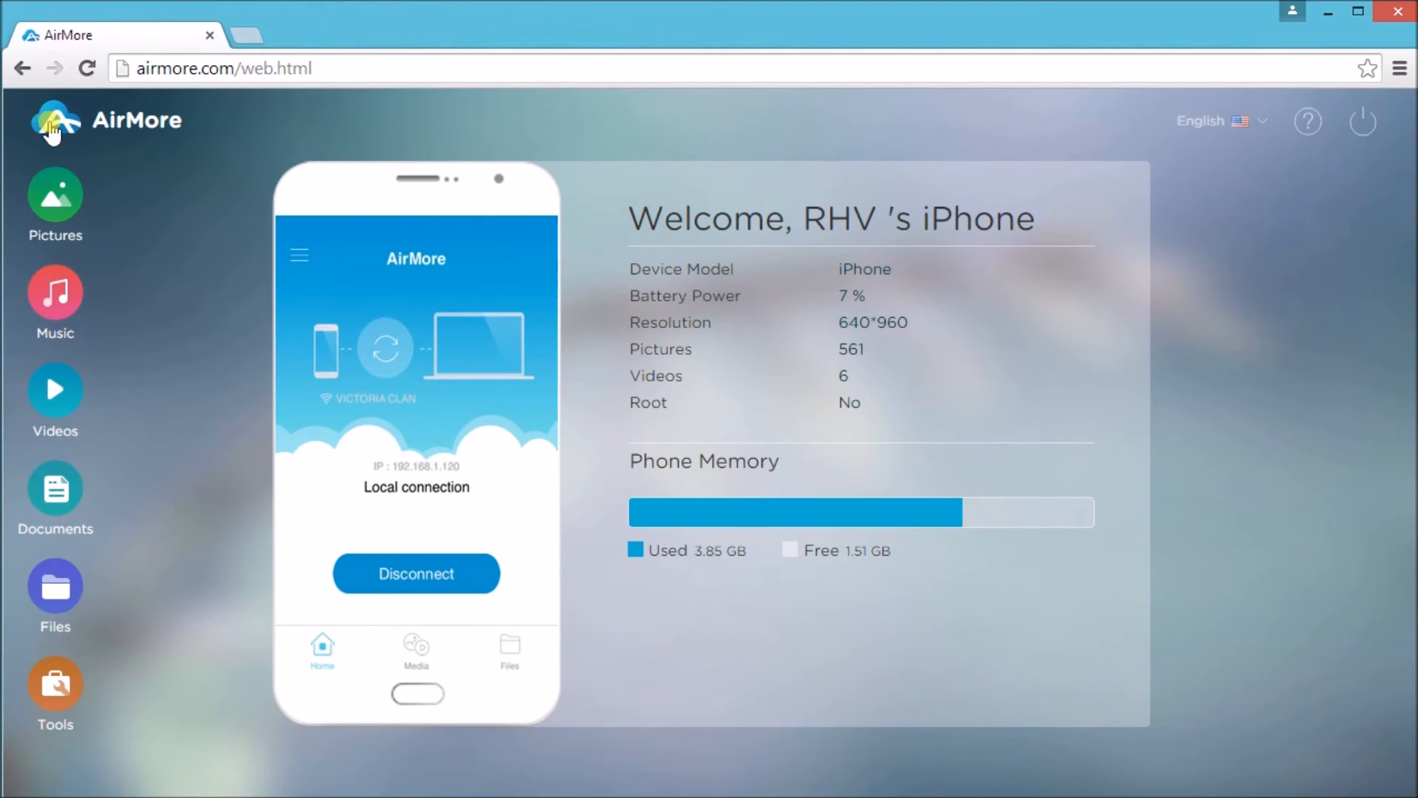
mouse_move(1364, 121)
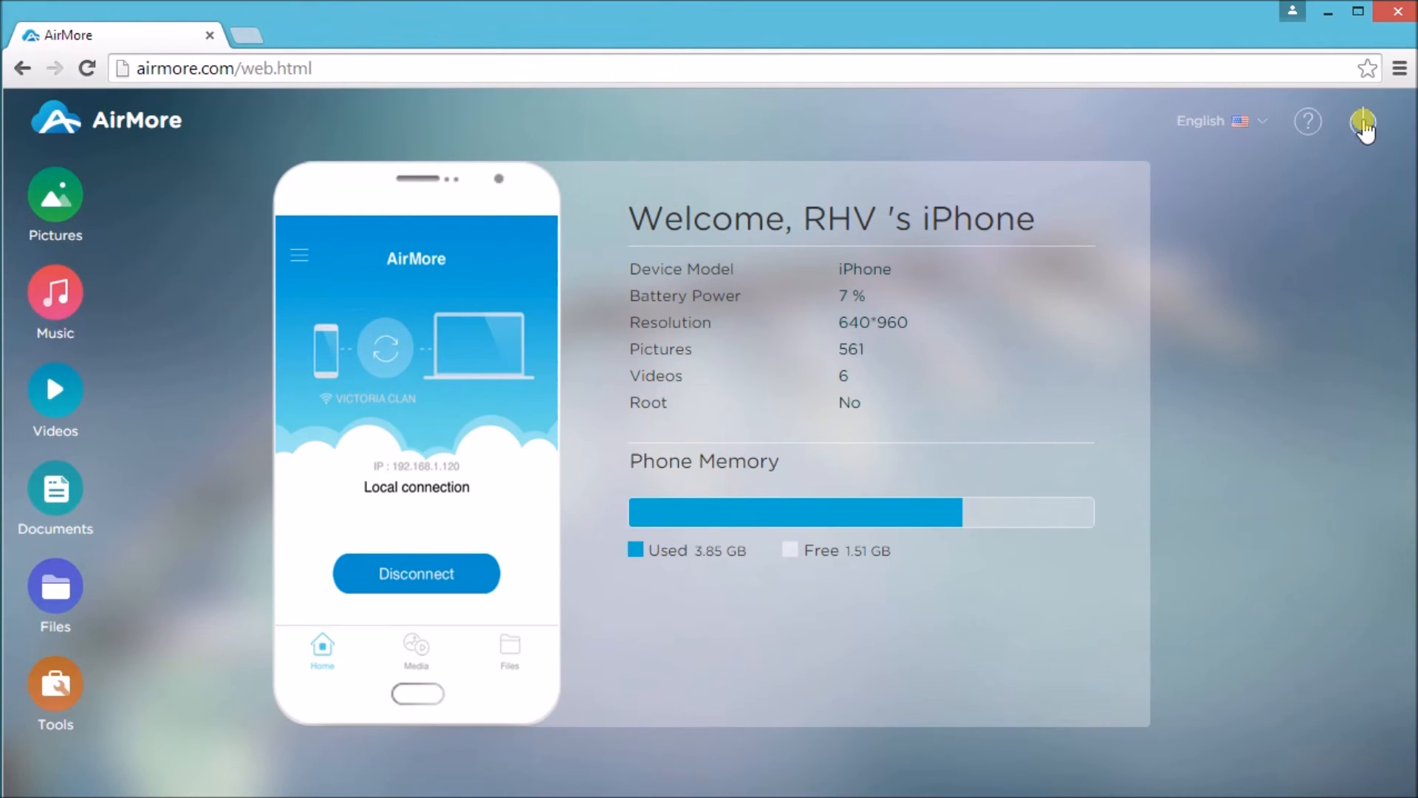
- Disconnect the iPhone and confirm, returning to the QR code connection page
left_click(416, 574)
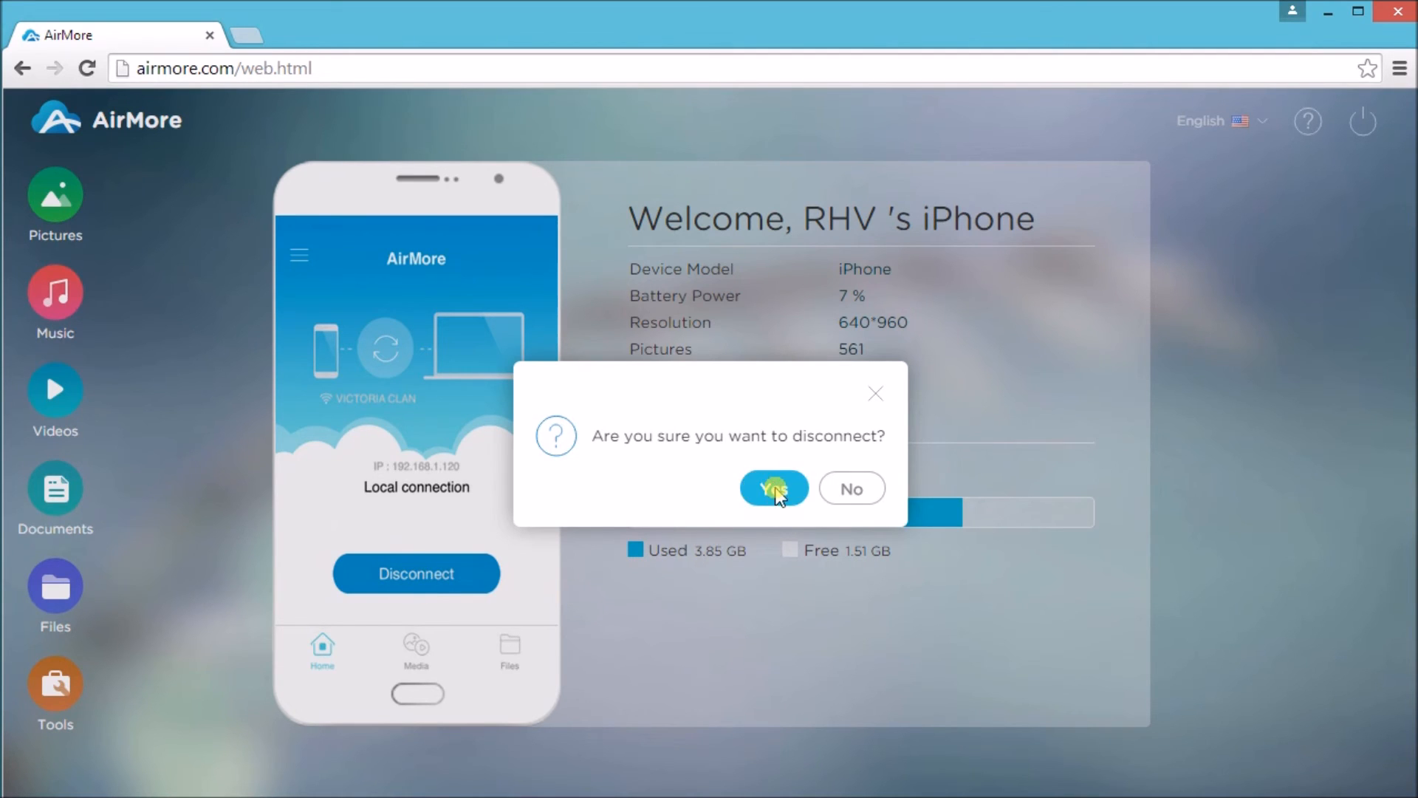
left_click(773, 489)
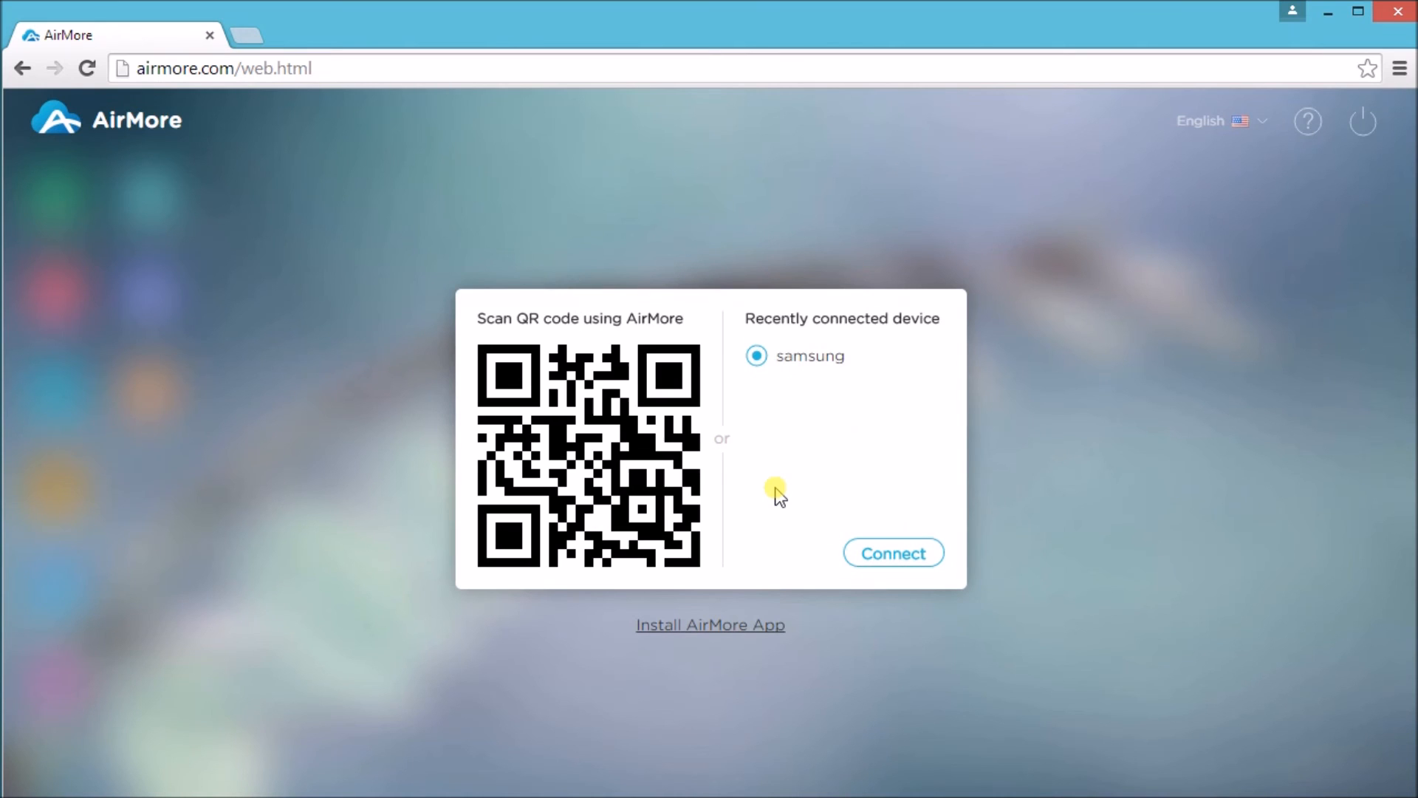